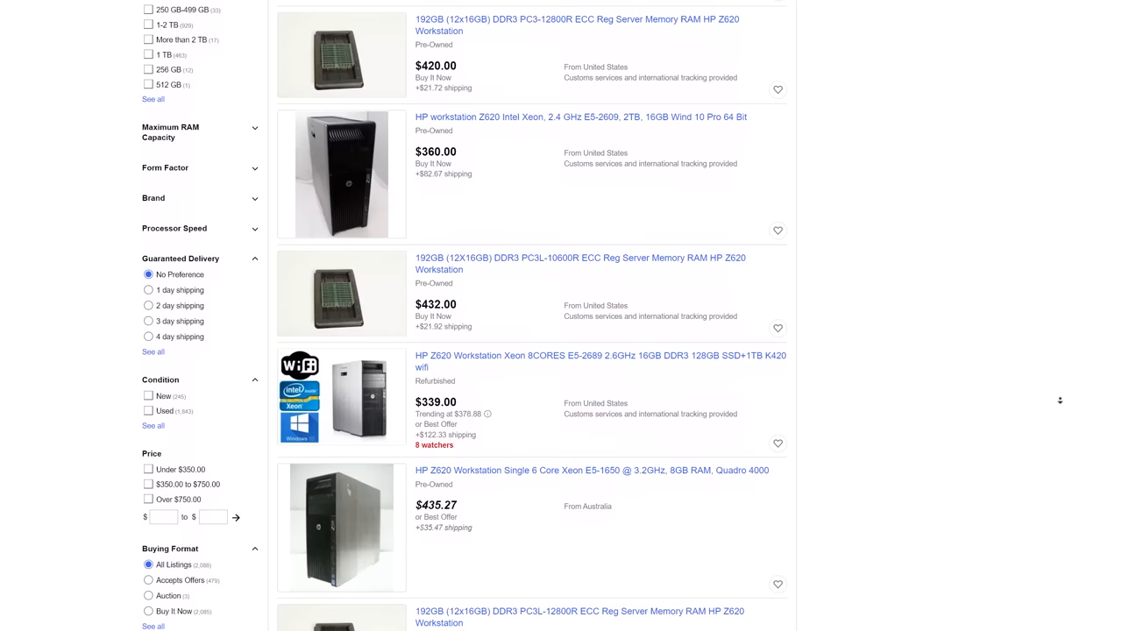
# Apply promo code TYCSK to cut the Windows 10 Pro key to USD 15.01 and submit the order
pyautogui.scroll(-3)
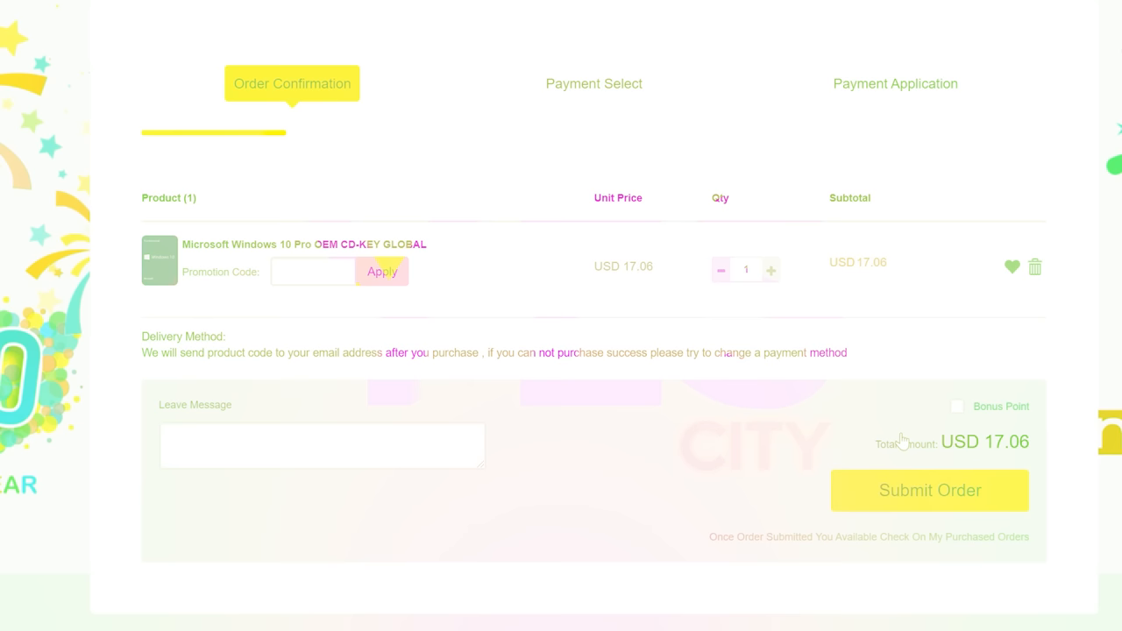
pyautogui.write('TYCSK')
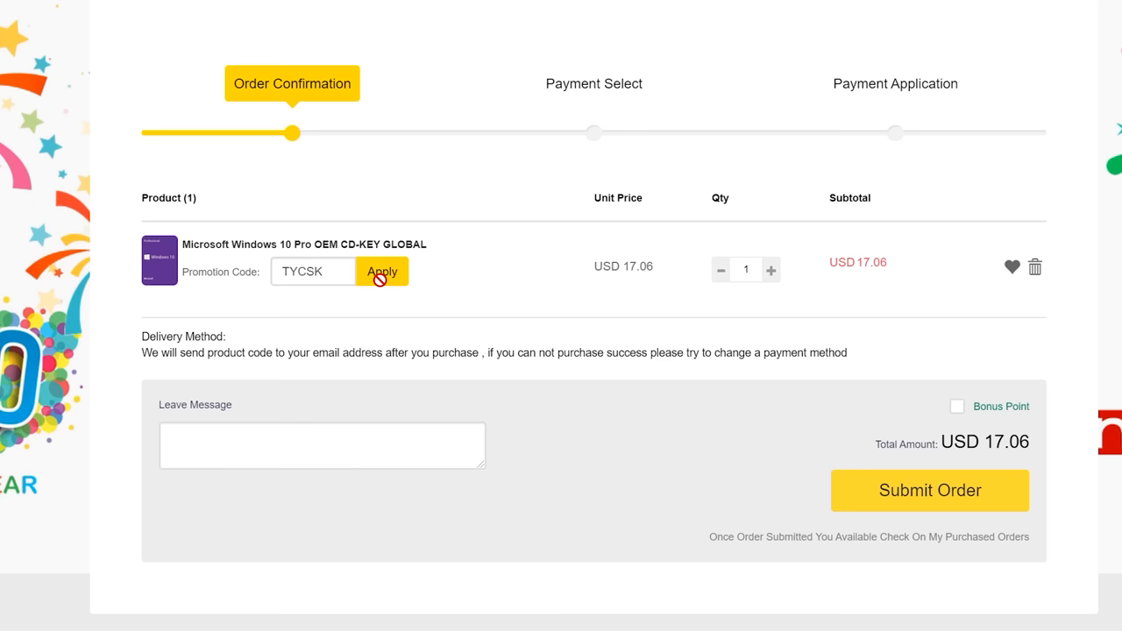
pyautogui.click(382, 271)
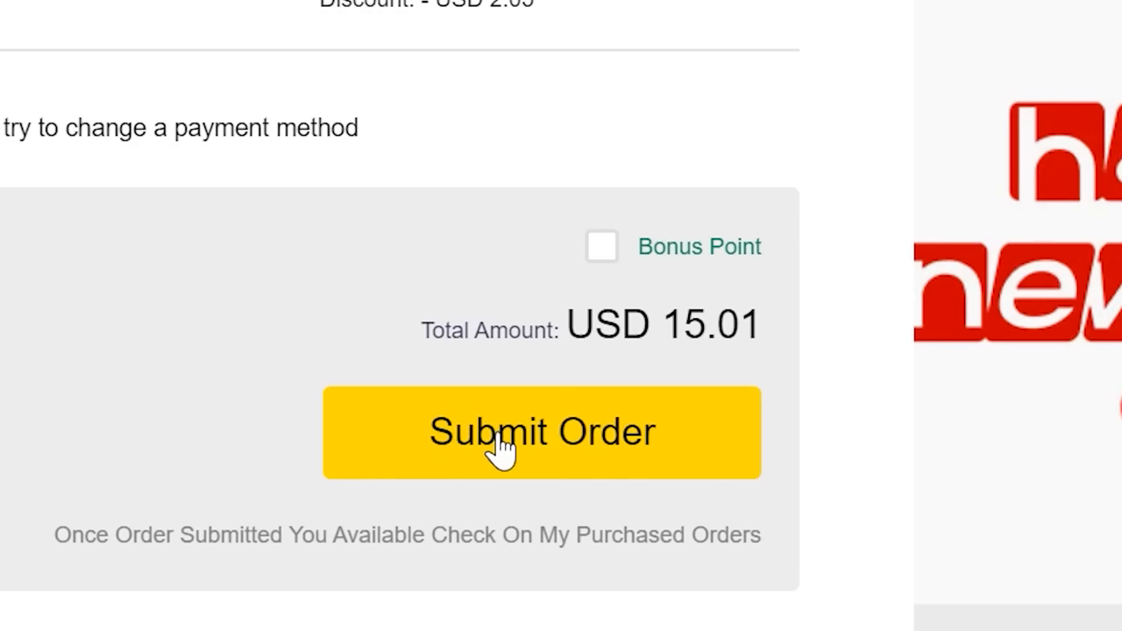
pyautogui.click(542, 432)
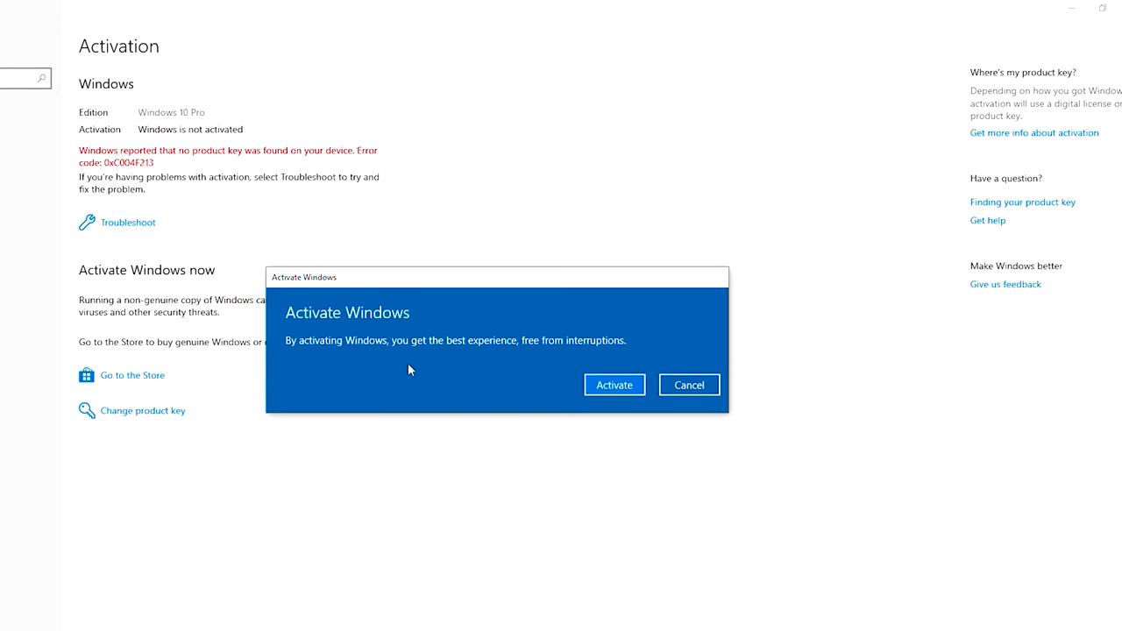
# Activate Windows 10 Pro and close the 'Windows is activated' confirmation
pyautogui.click(613, 384)
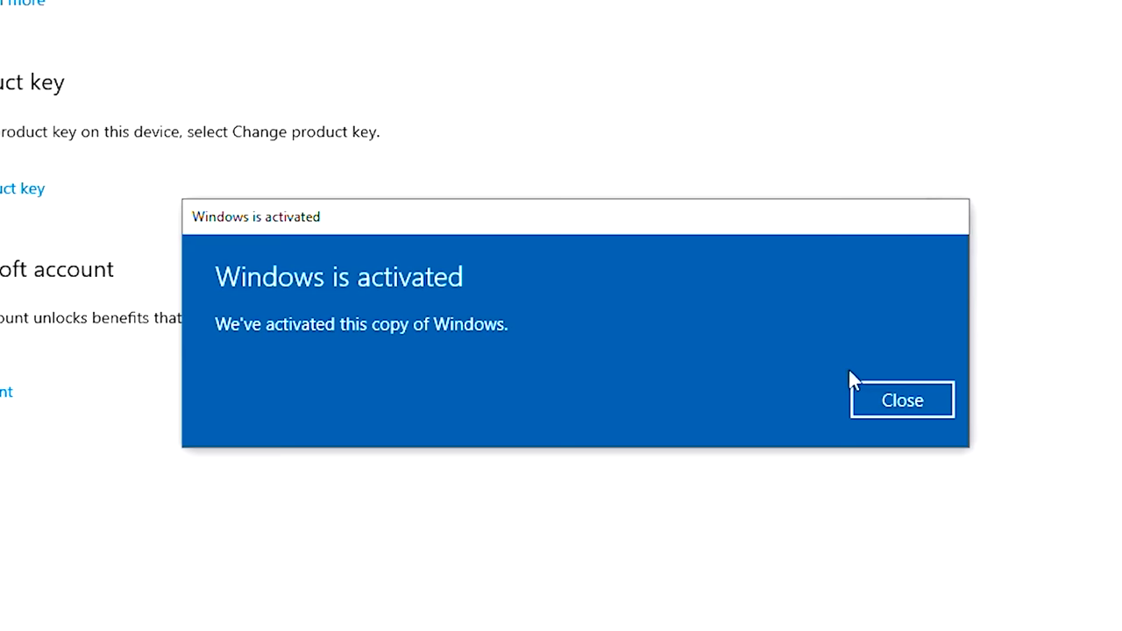
pyautogui.click(902, 400)
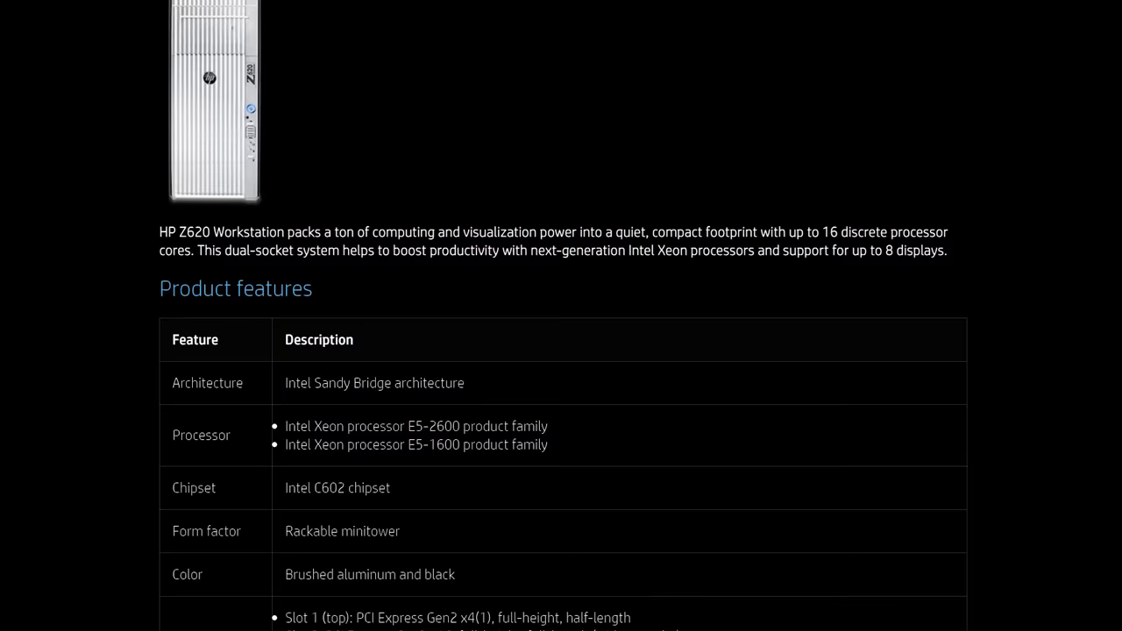
# Scroll the HP Z620 page to the technical specifications table showing memory up to 96GB
pyautogui.scroll(-3)
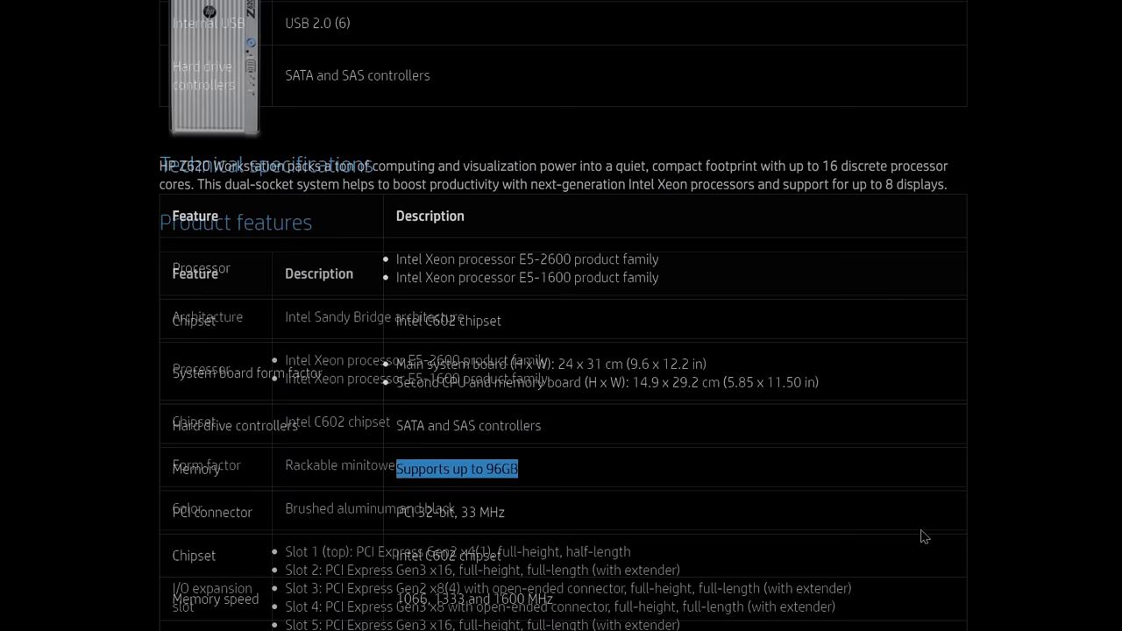